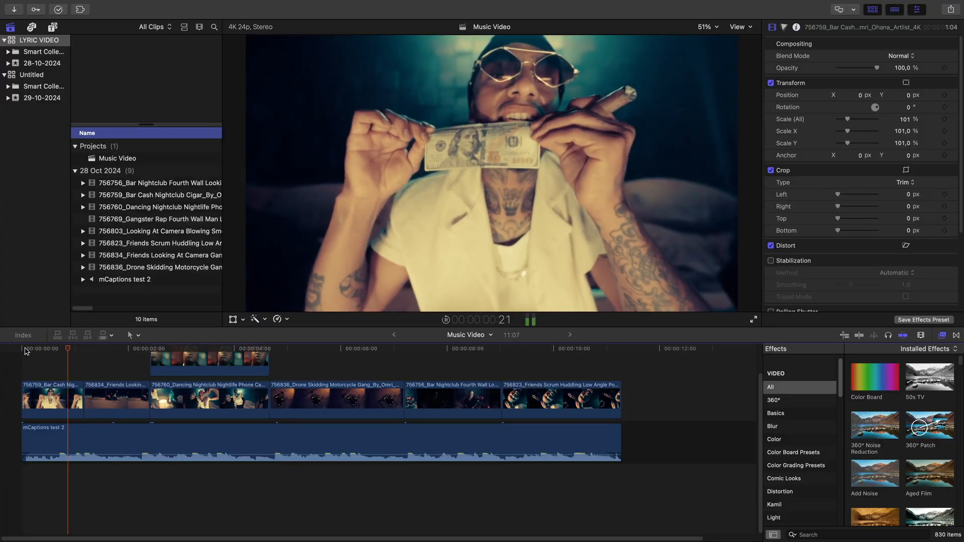
- Play the Music Video timeline, then return the playhead to the start
{"action": "left_click", "coordinate": [175, 349]}
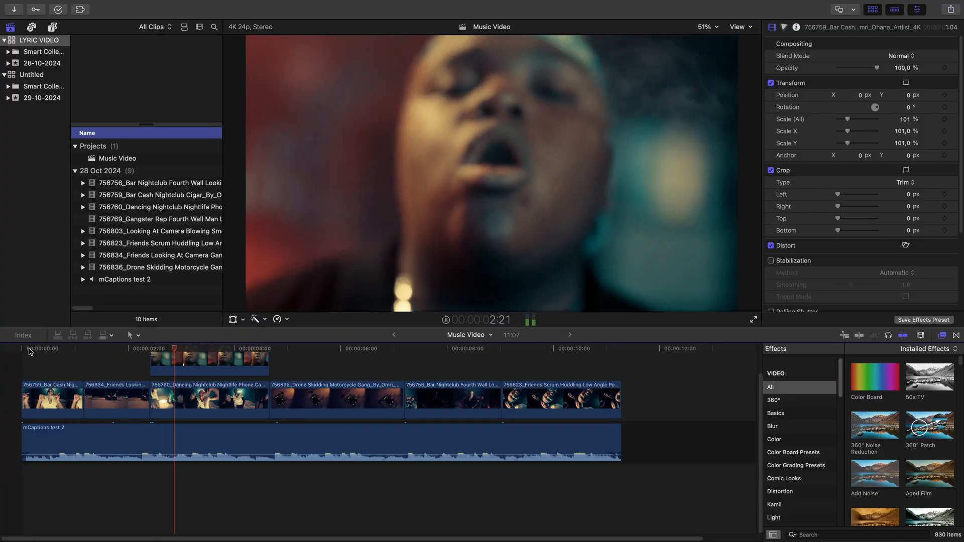
{"action": "left_click", "coordinate": [282, 348]}
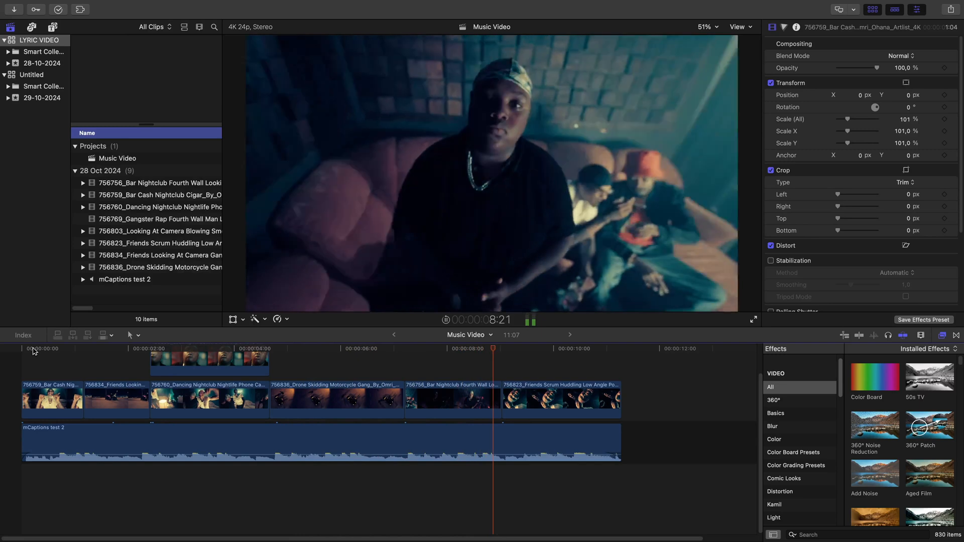
{"action": "left_click", "coordinate": [599, 349]}
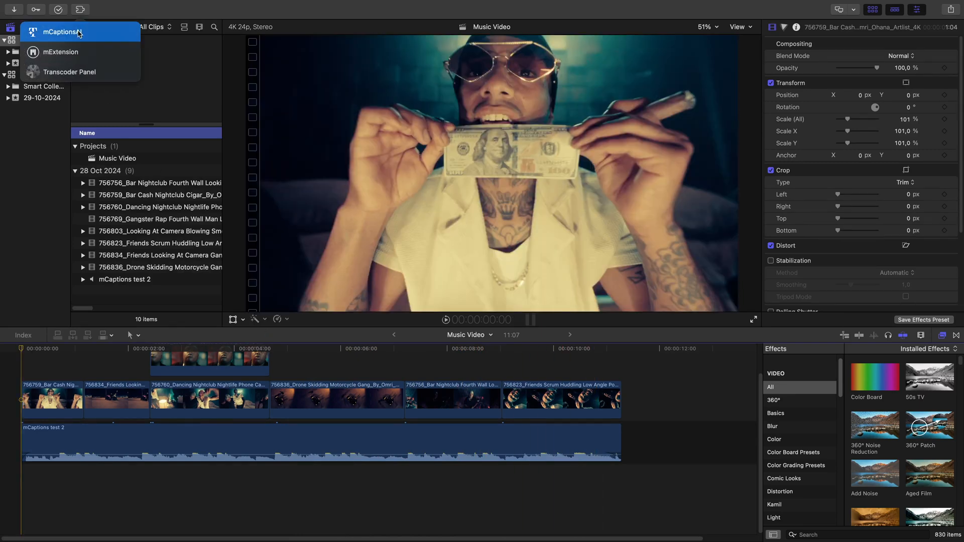
- Load the Music Video project into mCaptionsAI and analyze its audio into captions
{"action": "left_click", "coordinate": [60, 32]}
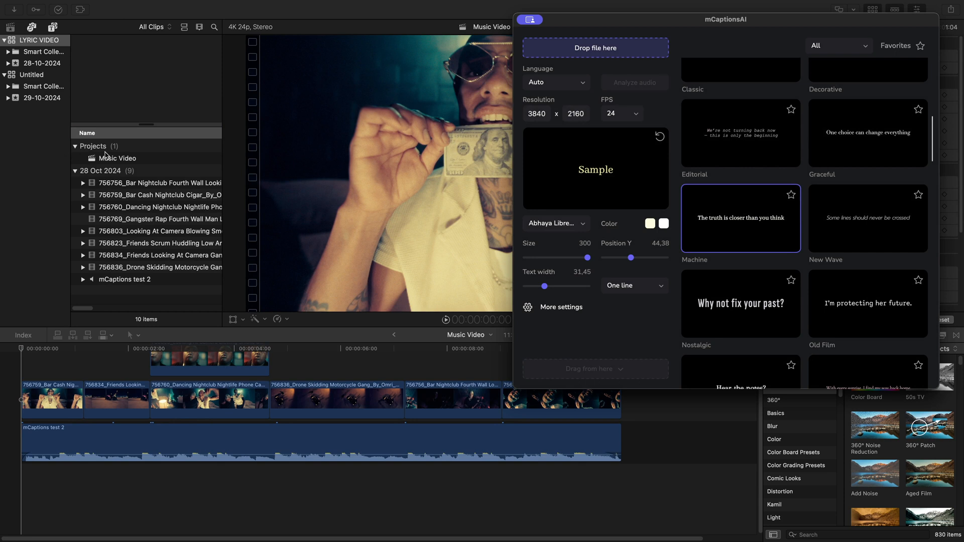
{"action": "left_click", "coordinate": [117, 158]}
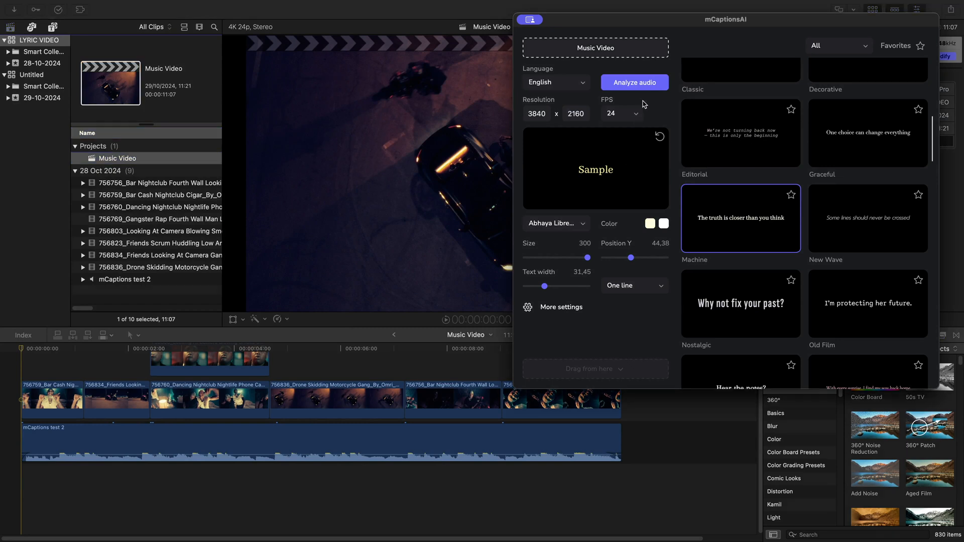
{"action": "left_click", "coordinate": [635, 82]}
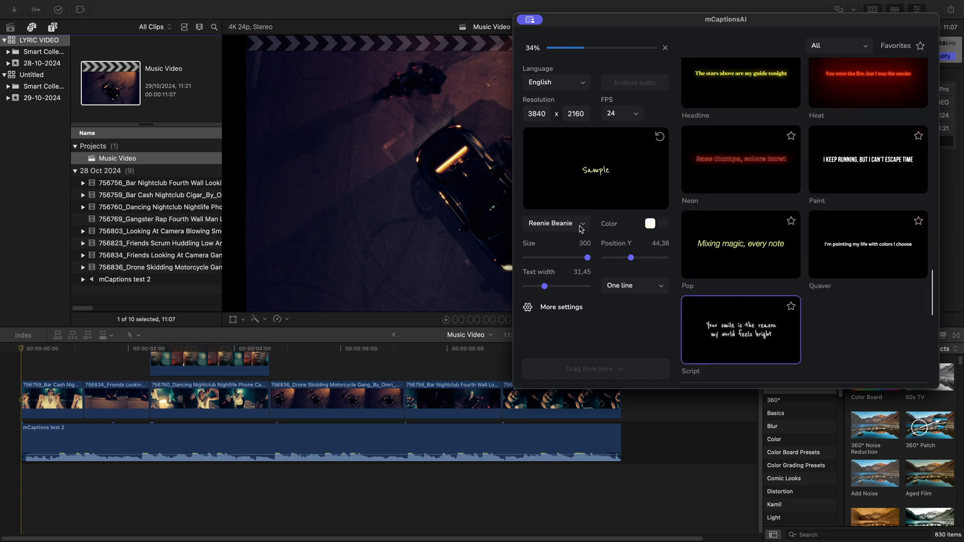
- Style the captions with the Permanent Marker font in yellow
{"action": "left_click", "coordinate": [553, 223]}
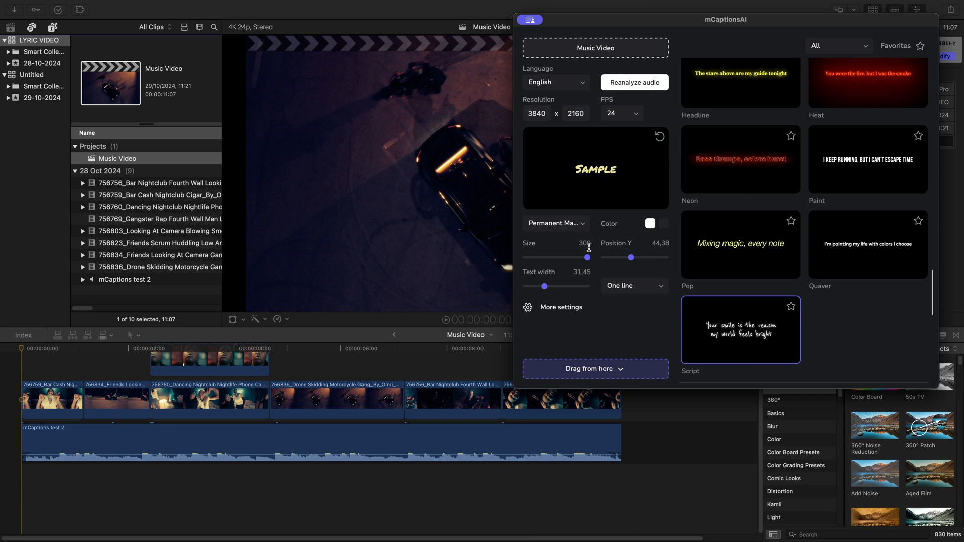
{"action": "left_click", "coordinate": [649, 223]}
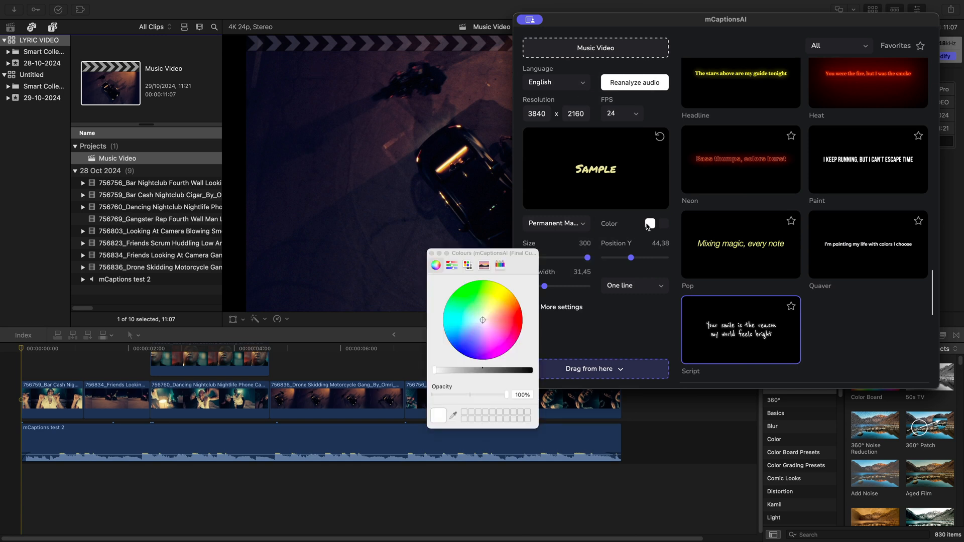
{"action": "left_click", "coordinate": [506, 290]}
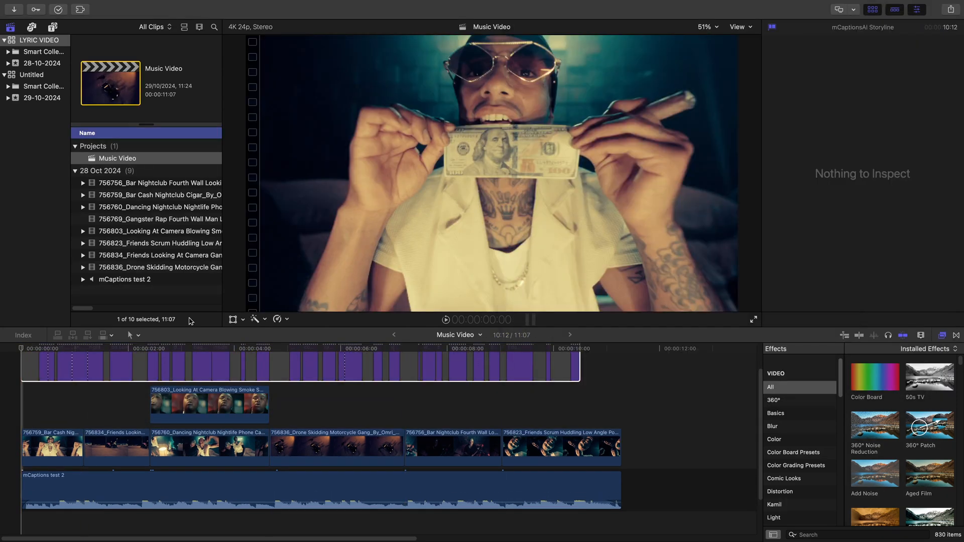
- Break the captions storyline into separate titles and copy video clips onto the lane above
{"action": "left_click", "coordinate": [21, 349]}
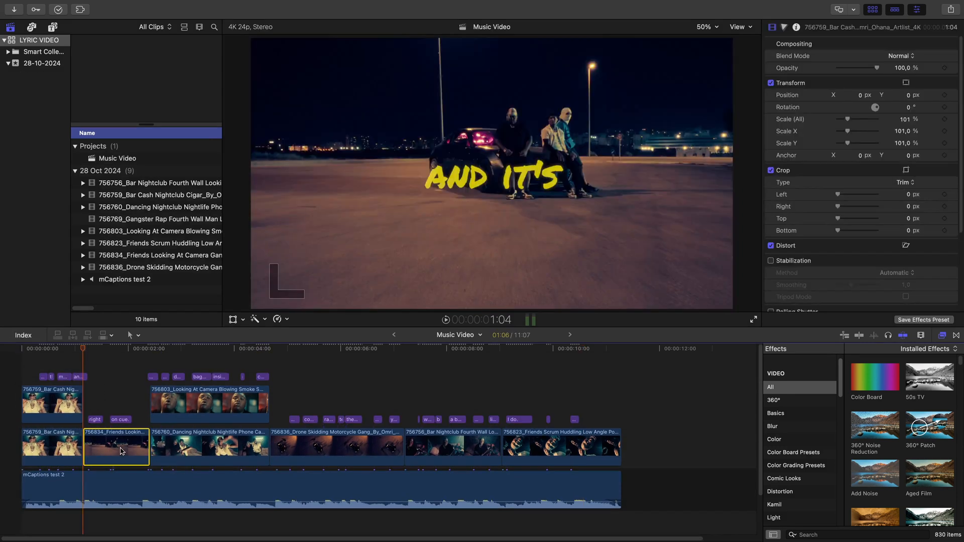
{"action": "left_click", "coordinate": [243, 348]}
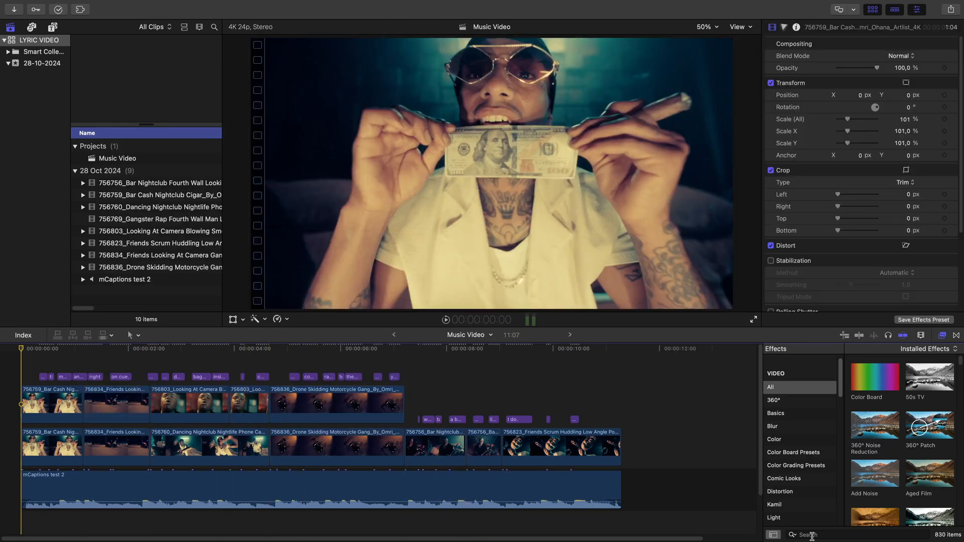
- Apply the mRotoAI Kaleidoscope Zoom effect with Output set to Masked Video
{"action": "type", "text": "mroto"}
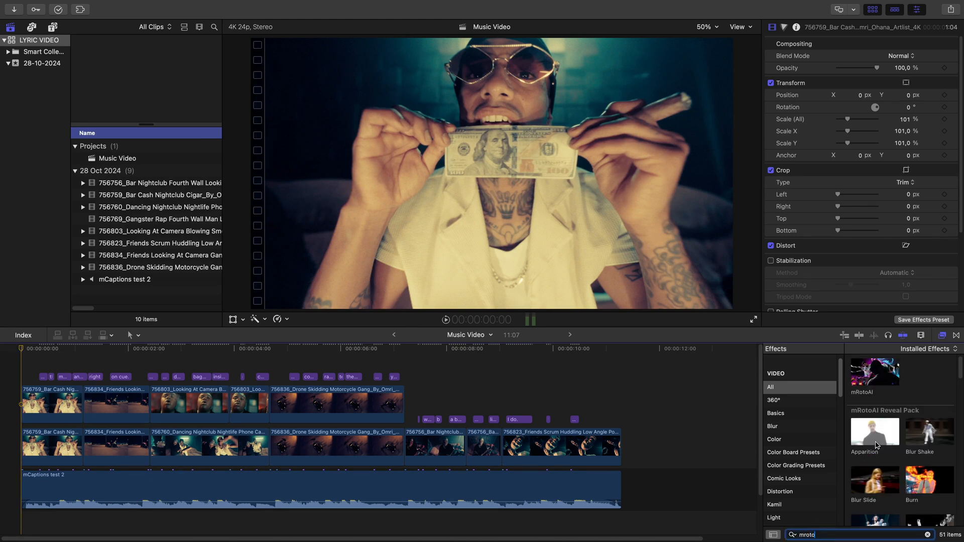
{"action": "scroll", "scroll_direction": "down", "scroll_amount": 3}
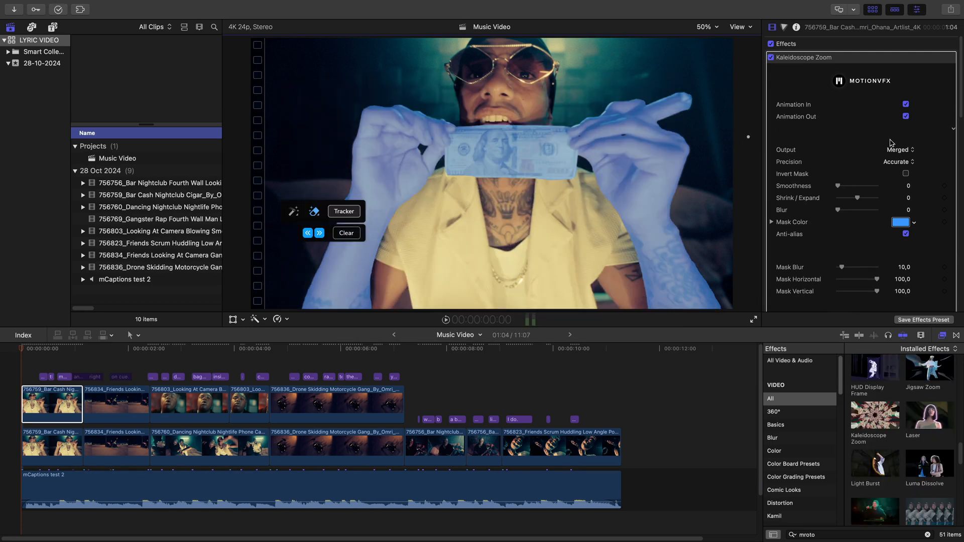
{"action": "left_click", "coordinate": [898, 149]}
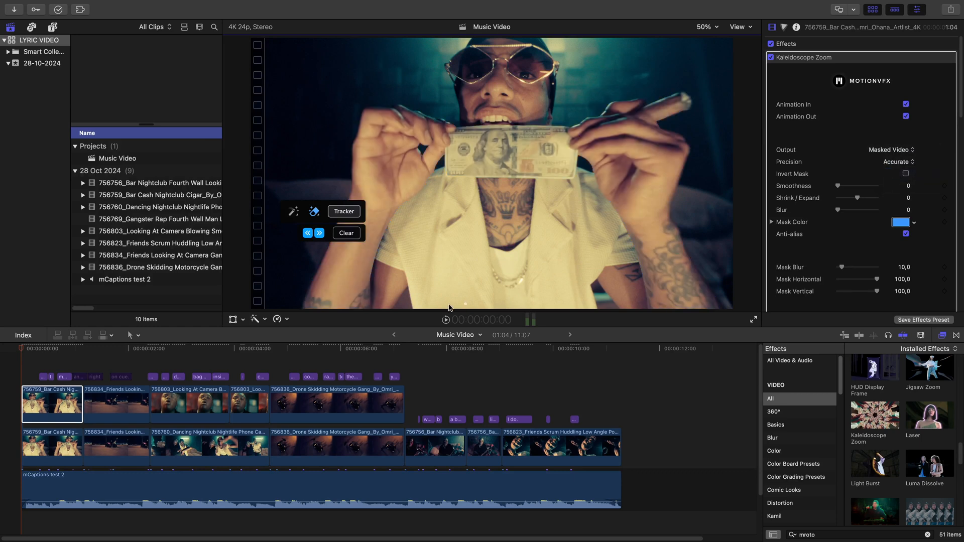
- Desaturate the masked subject to black and white with Color Board saturation at -100%
{"action": "left_click", "coordinate": [45, 349]}
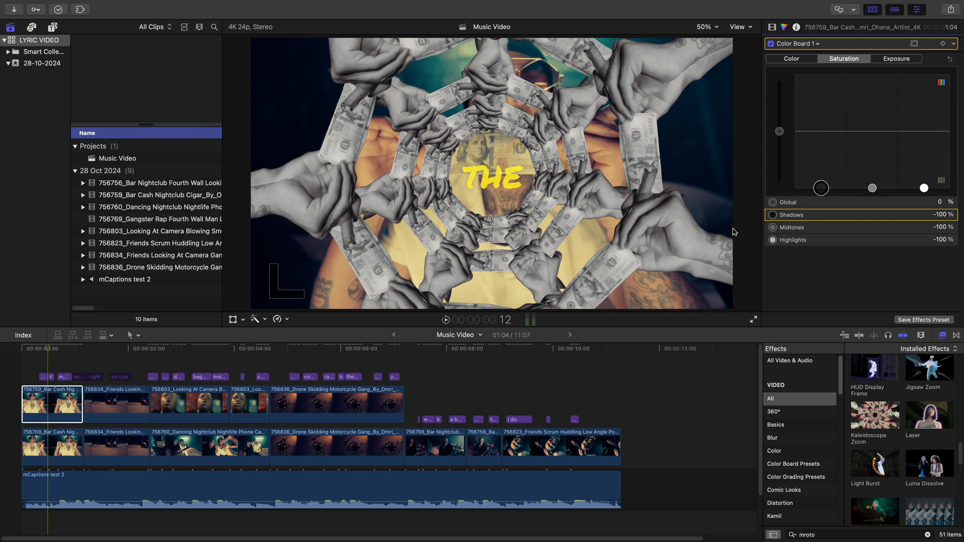
{"action": "left_click", "coordinate": [55, 348]}
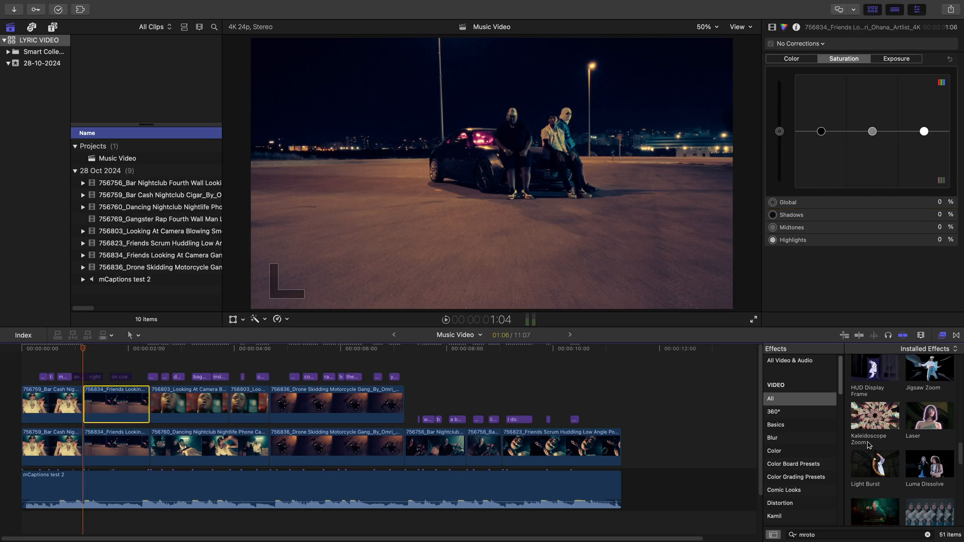
- Apply Multiplication to the second overlay clip with Animation Type Center To End
{"action": "scroll", "scroll_direction": "down", "scroll_amount": 3}
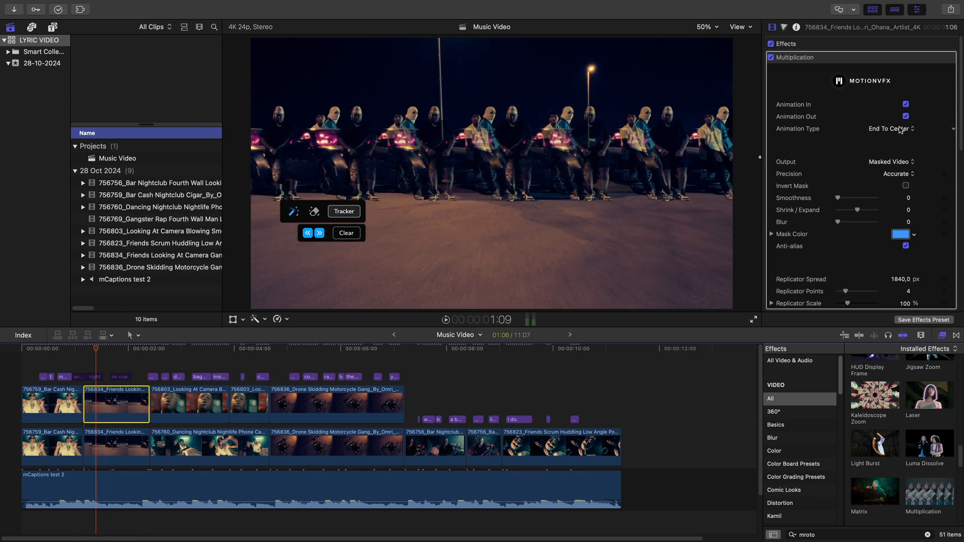
{"action": "left_click", "coordinate": [891, 128]}
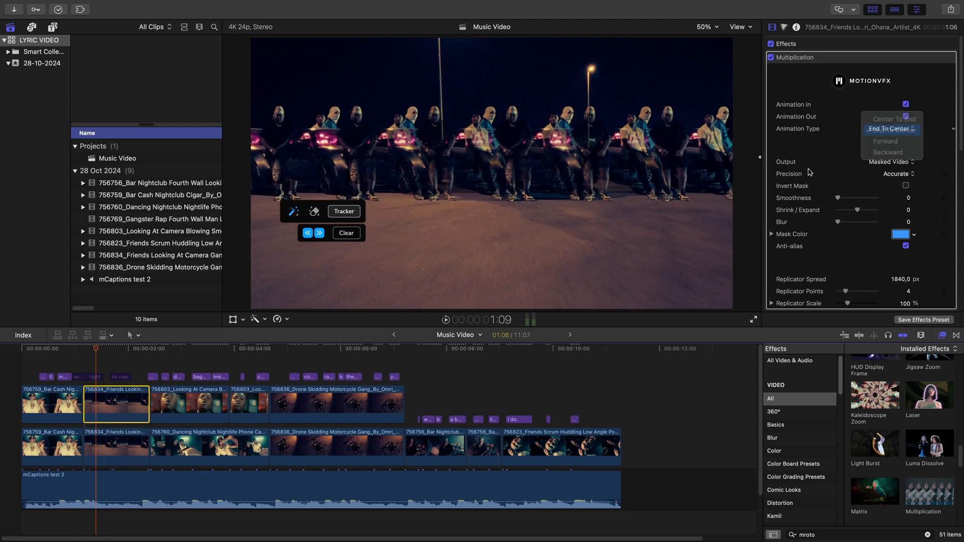
{"action": "left_click", "coordinate": [892, 120]}
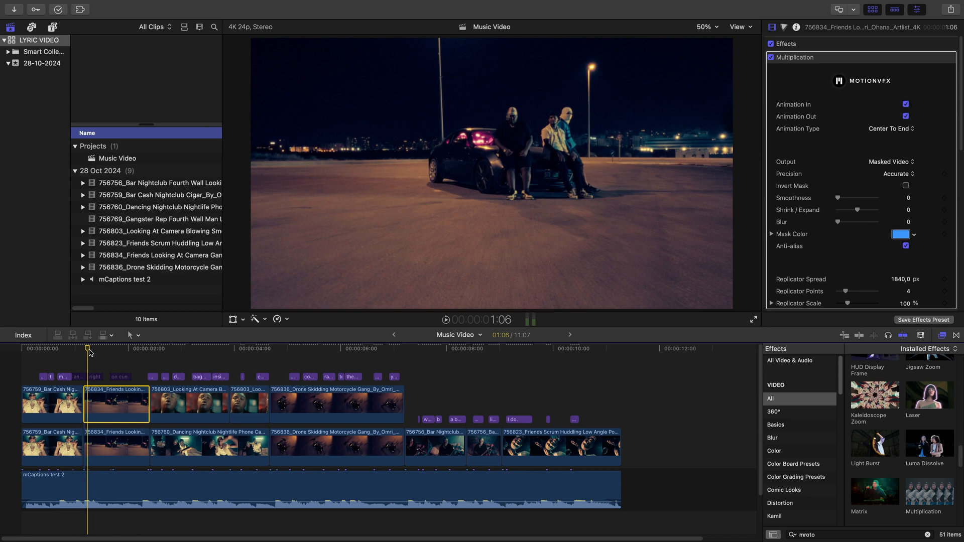
{"action": "left_click", "coordinate": [248, 404]}
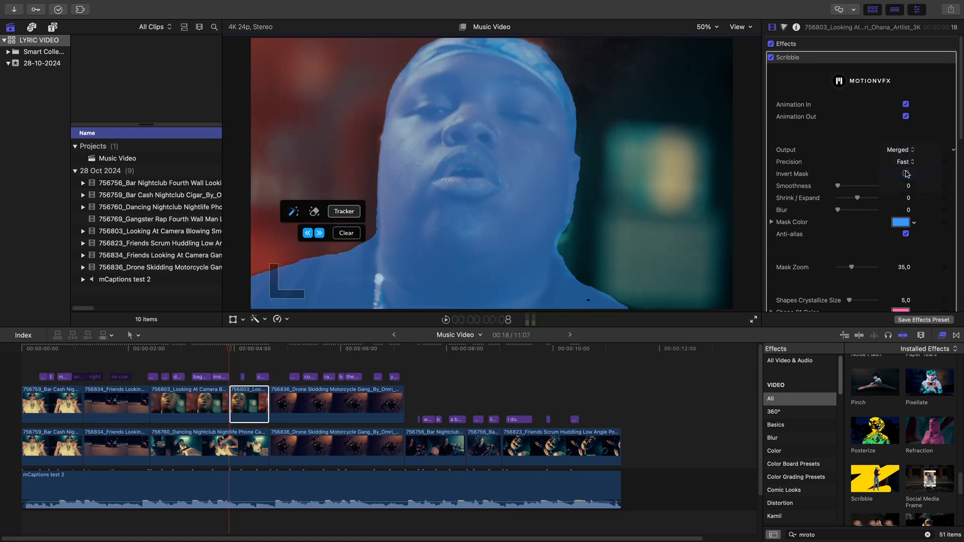
- Set the Scribble effect Output to Masked Video and recolour a scribble shape
{"action": "left_click", "coordinate": [899, 149]}
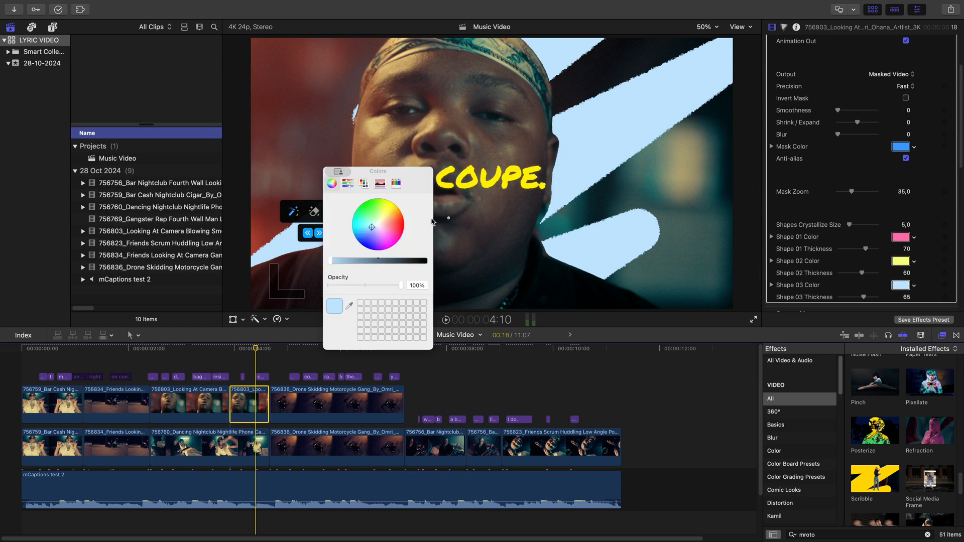
{"action": "left_click", "coordinate": [392, 211]}
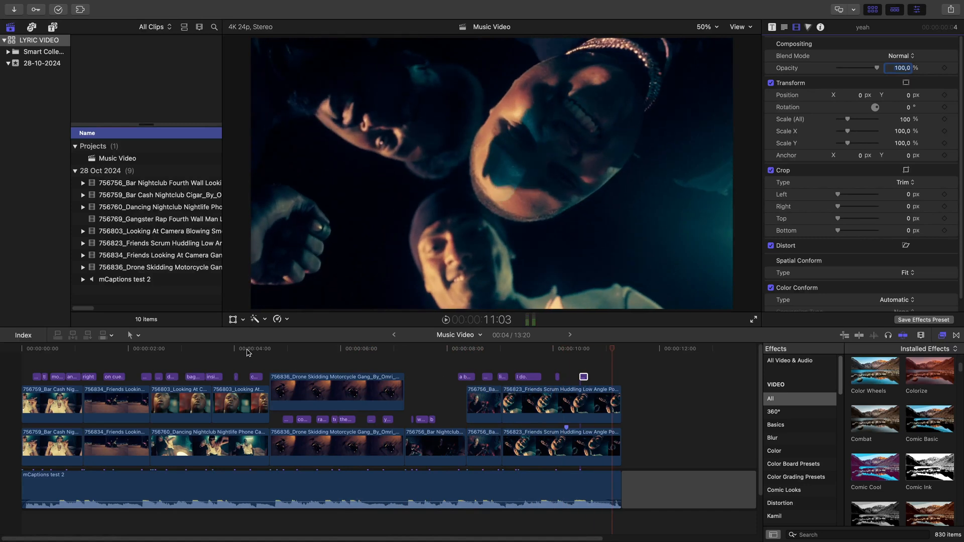
- Raise the 'on cue.' title's Content Scale to about 230%
{"action": "left_click", "coordinate": [166, 348]}
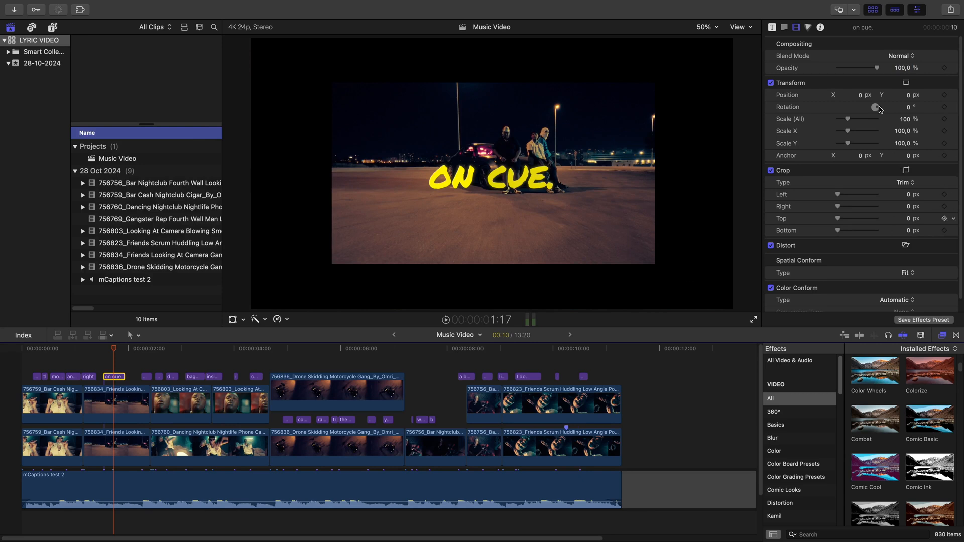
{"action": "left_click", "coordinate": [772, 27]}
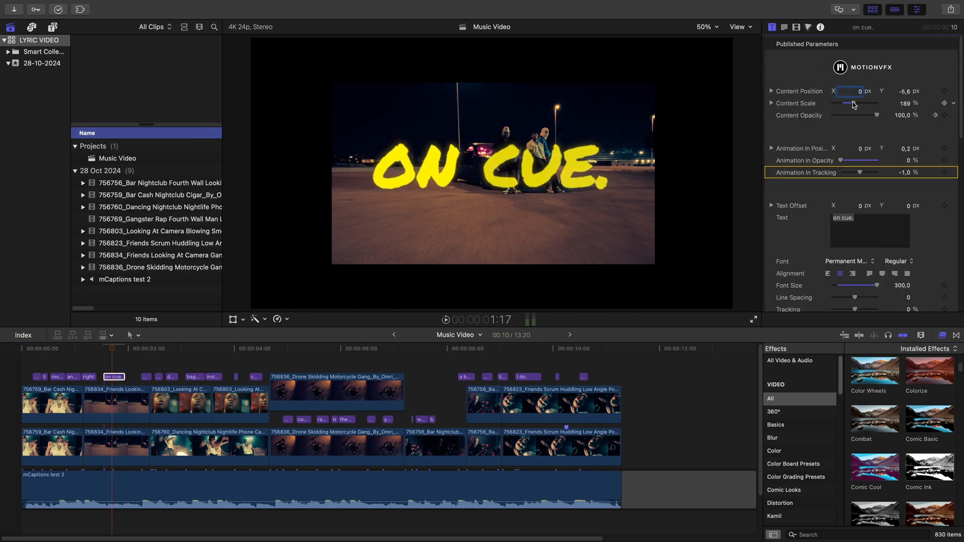
{"action": "left_click_drag", "start_coordinate": [855, 102], "coordinate": [873, 102]}
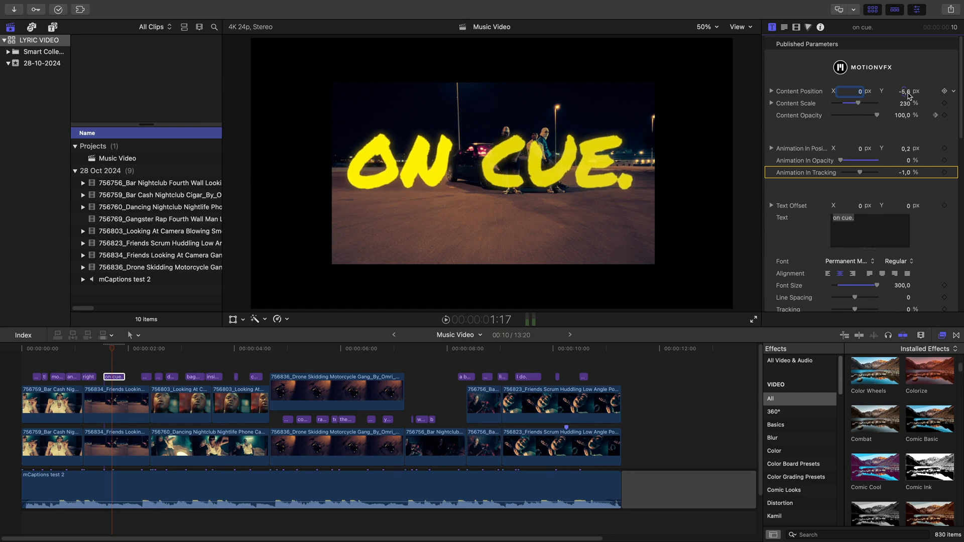
{"action": "left_click", "coordinate": [255, 348]}
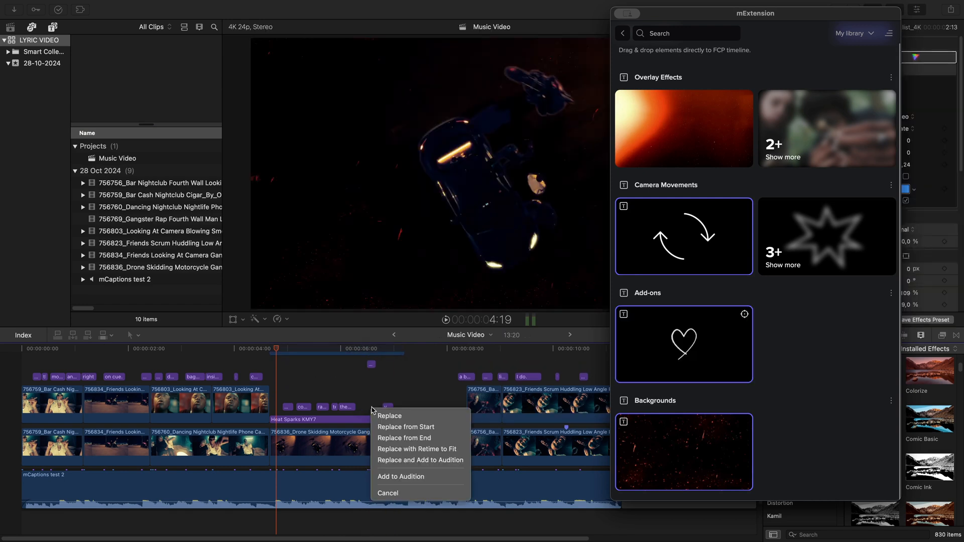
- Add a Heart add-on blended with Add mode plus overlays, then close mExtension
{"action": "left_click", "coordinate": [390, 416]}
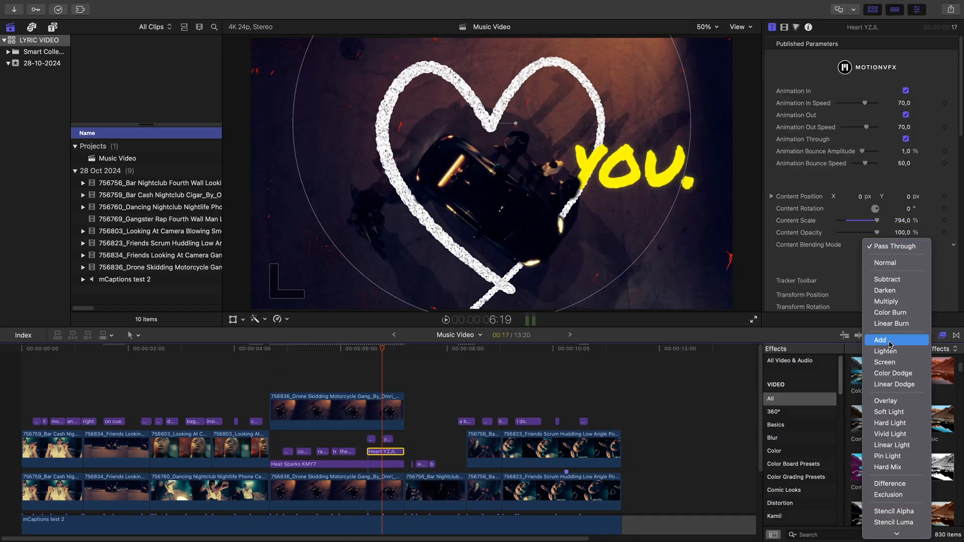
{"action": "left_click", "coordinate": [900, 127]}
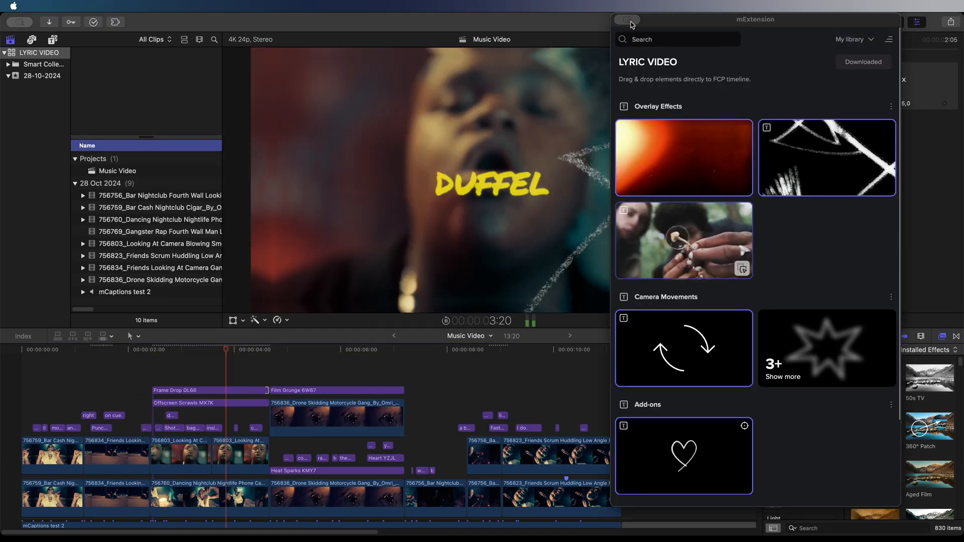
{"action": "left_click", "coordinate": [626, 20]}
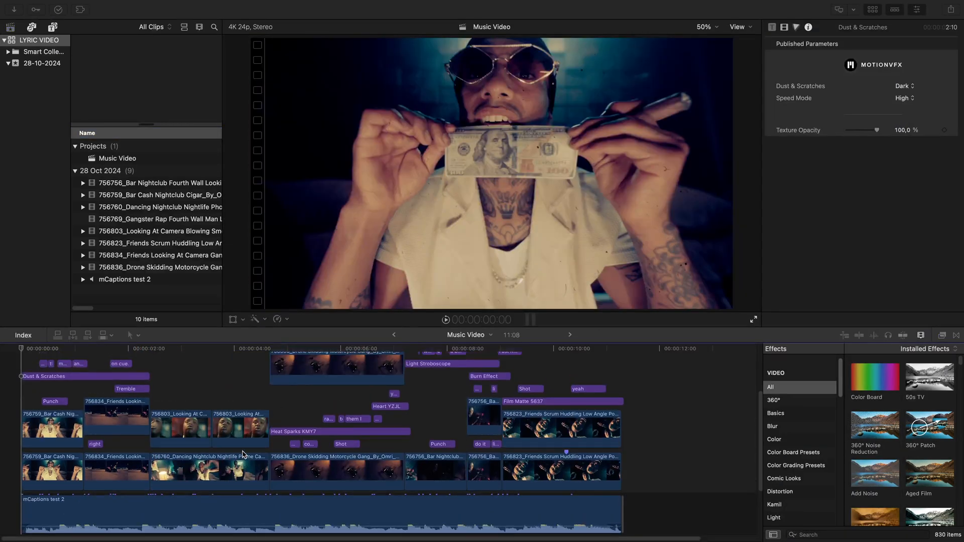